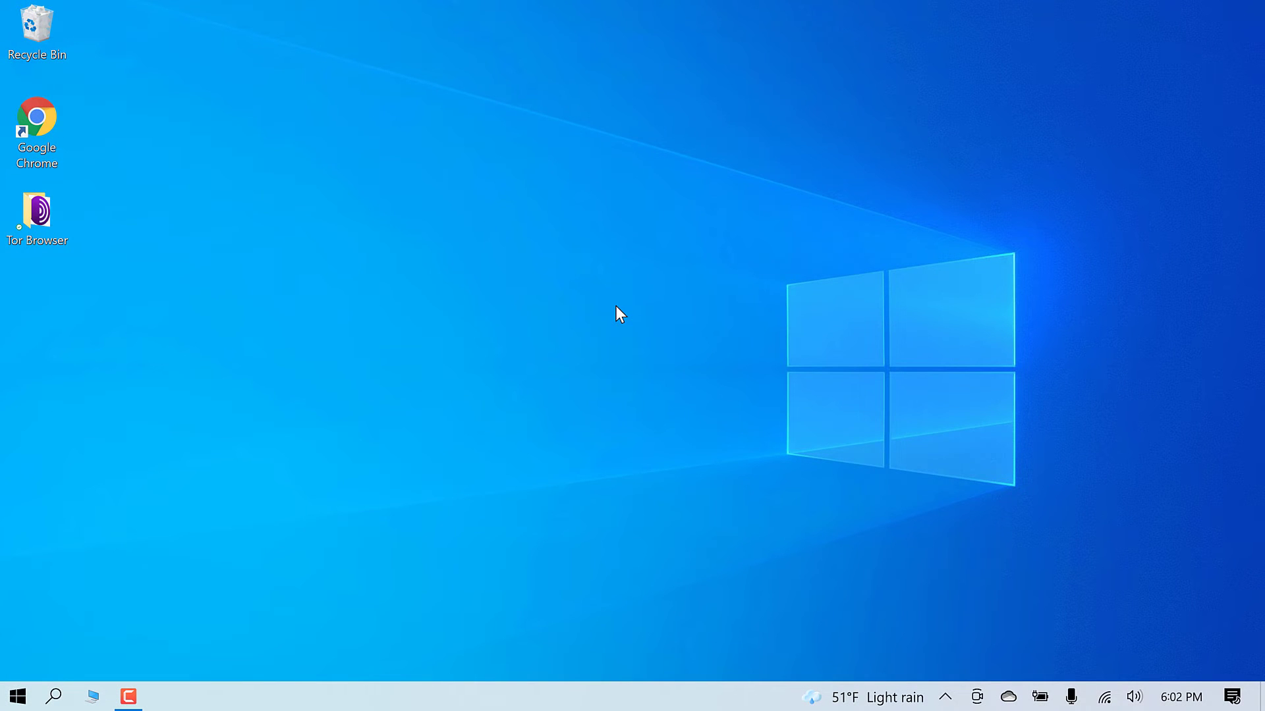
mouse_move(852, 701)
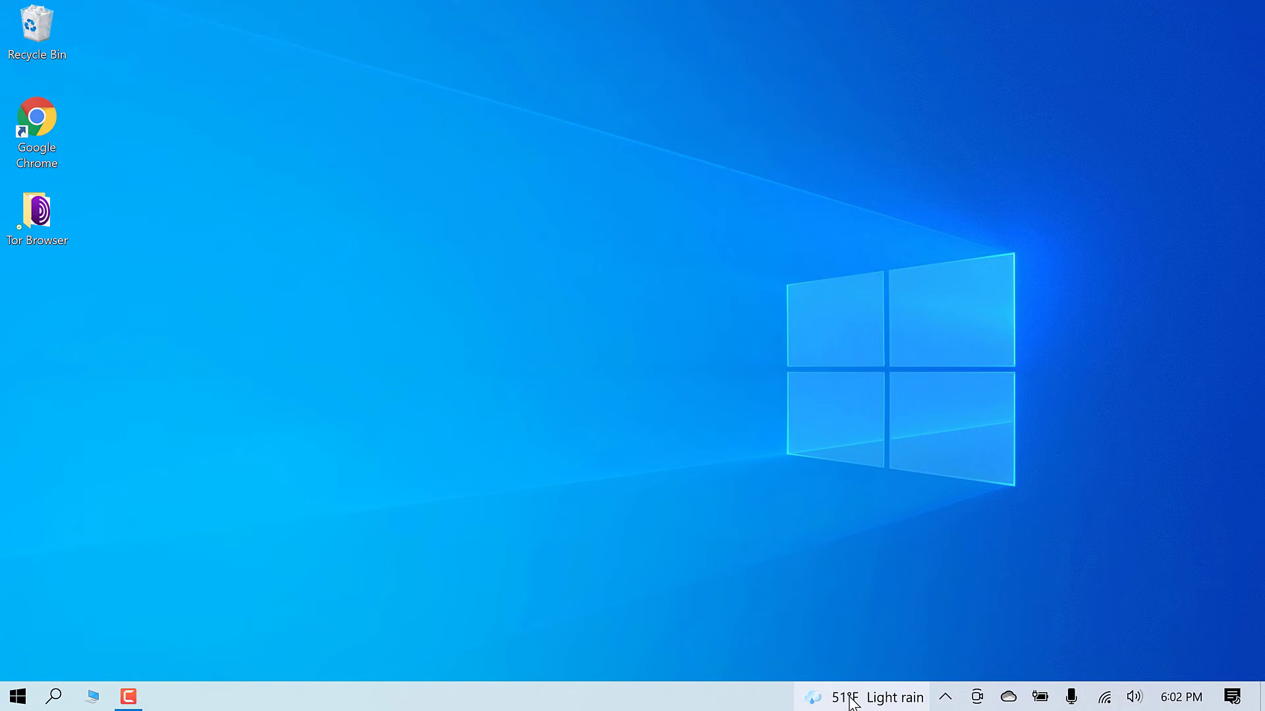
Turn off News and interests from the taskbar context menu to hide the weather widget
click(843, 697)
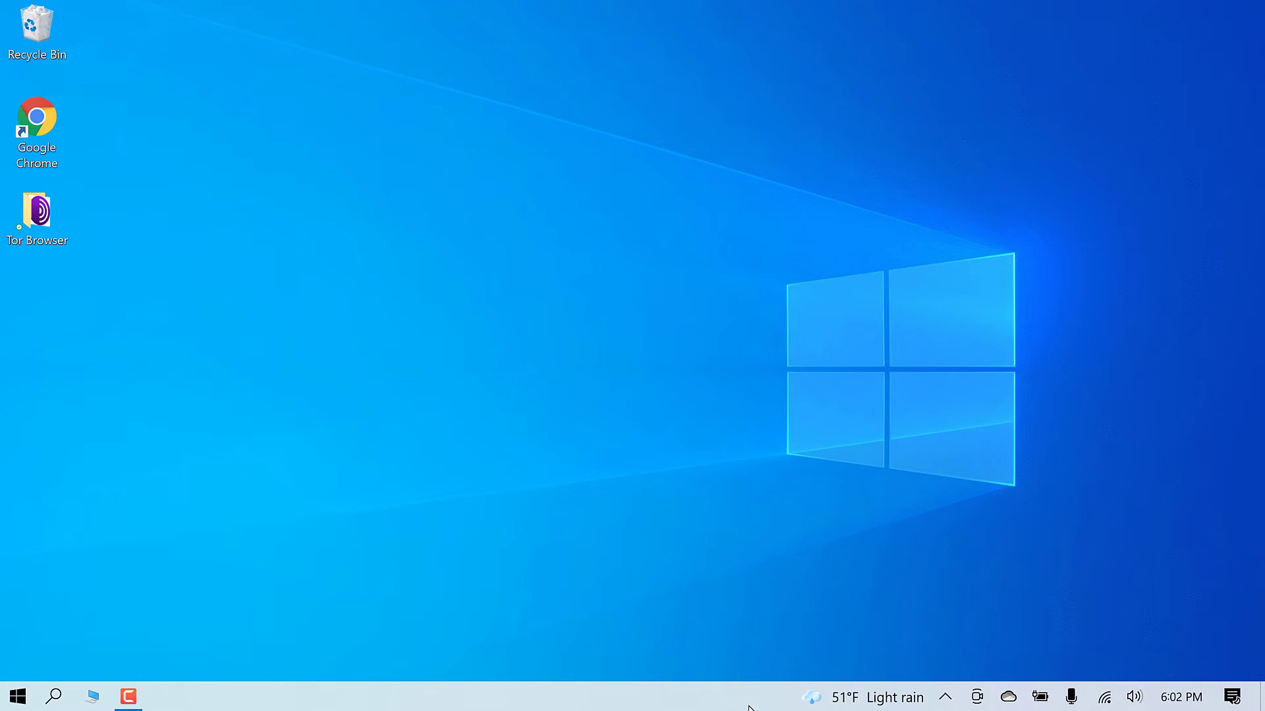
right_click(698, 697)
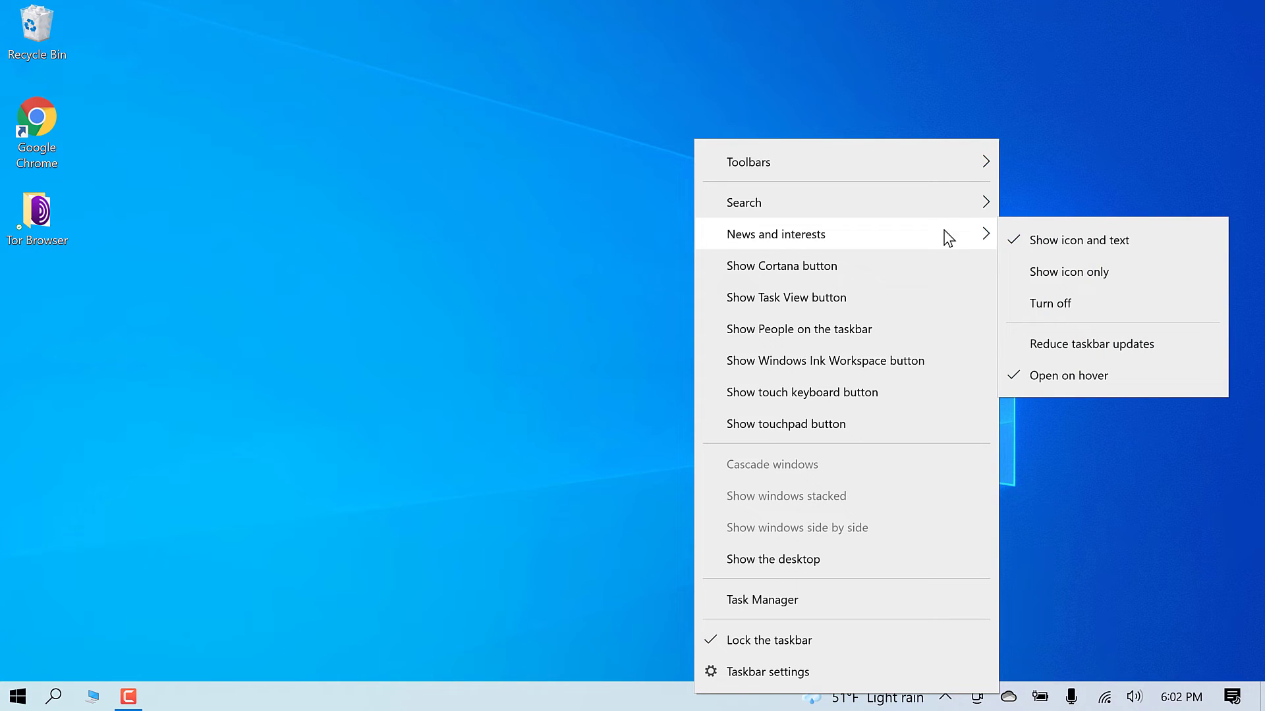
click(1050, 303)
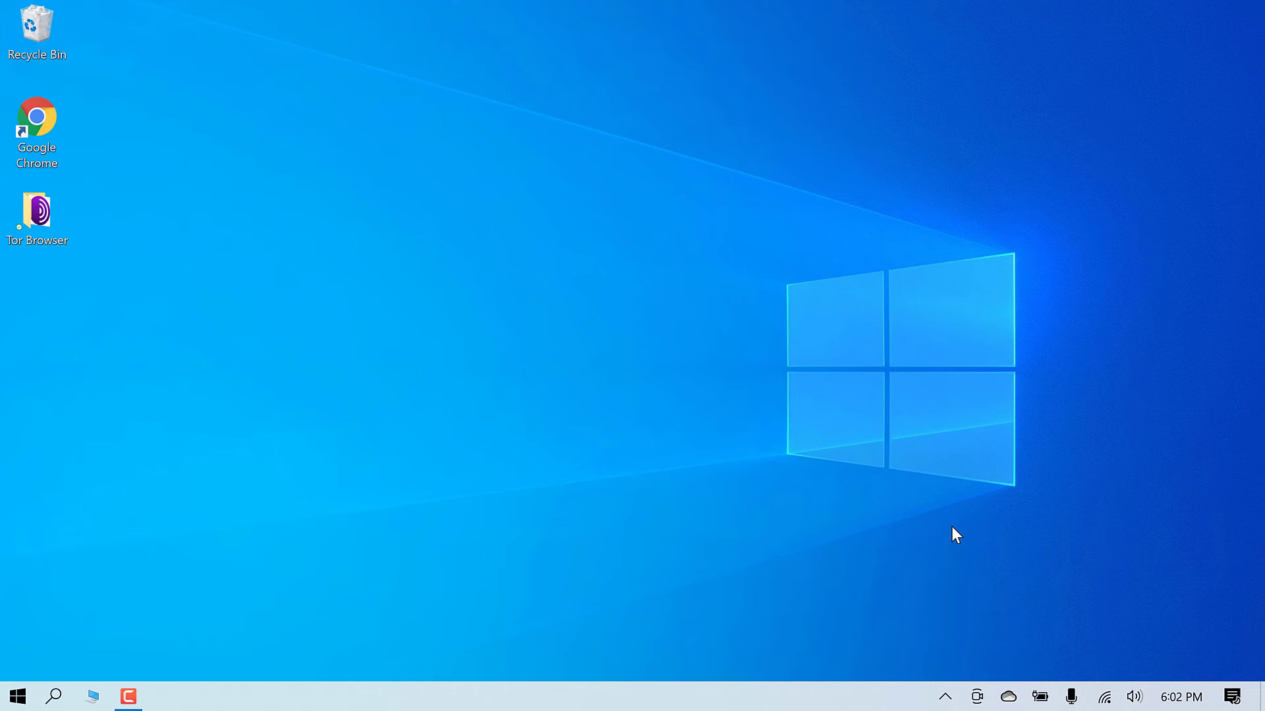
mouse_move(1056, 542)
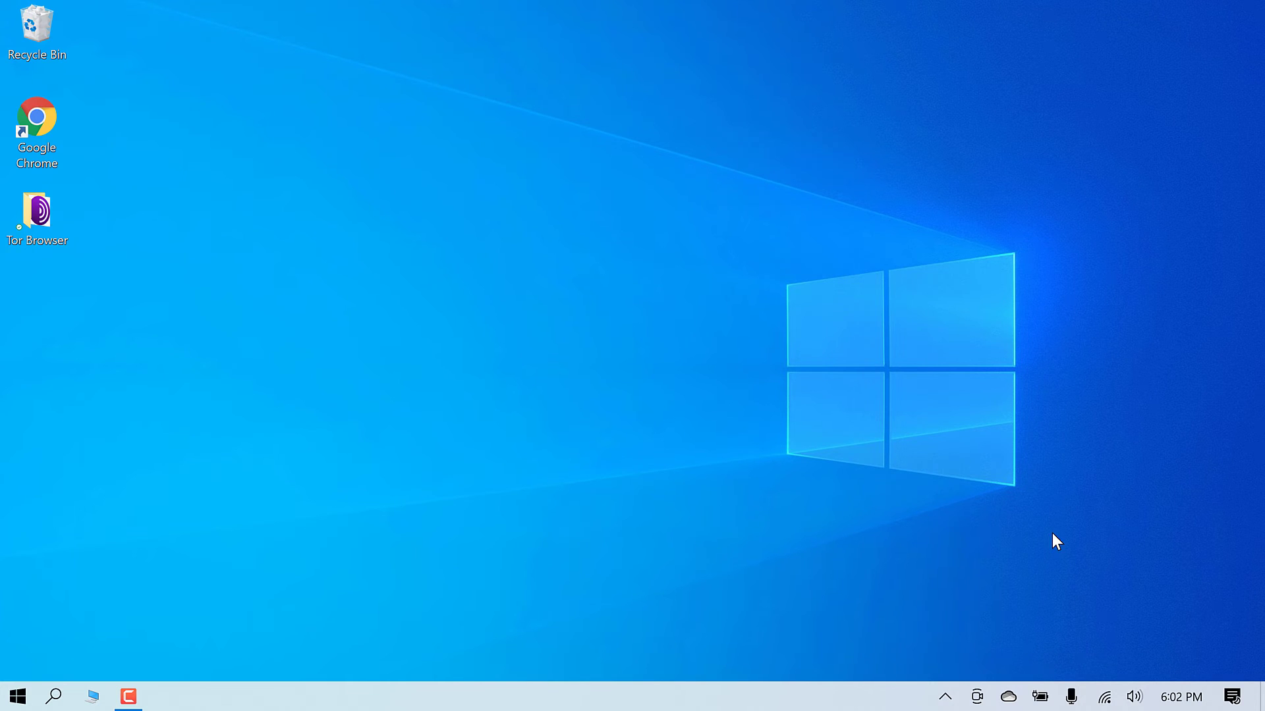
Reopen the taskbar context menu to restore the News and interests widget
right_click(778, 696)
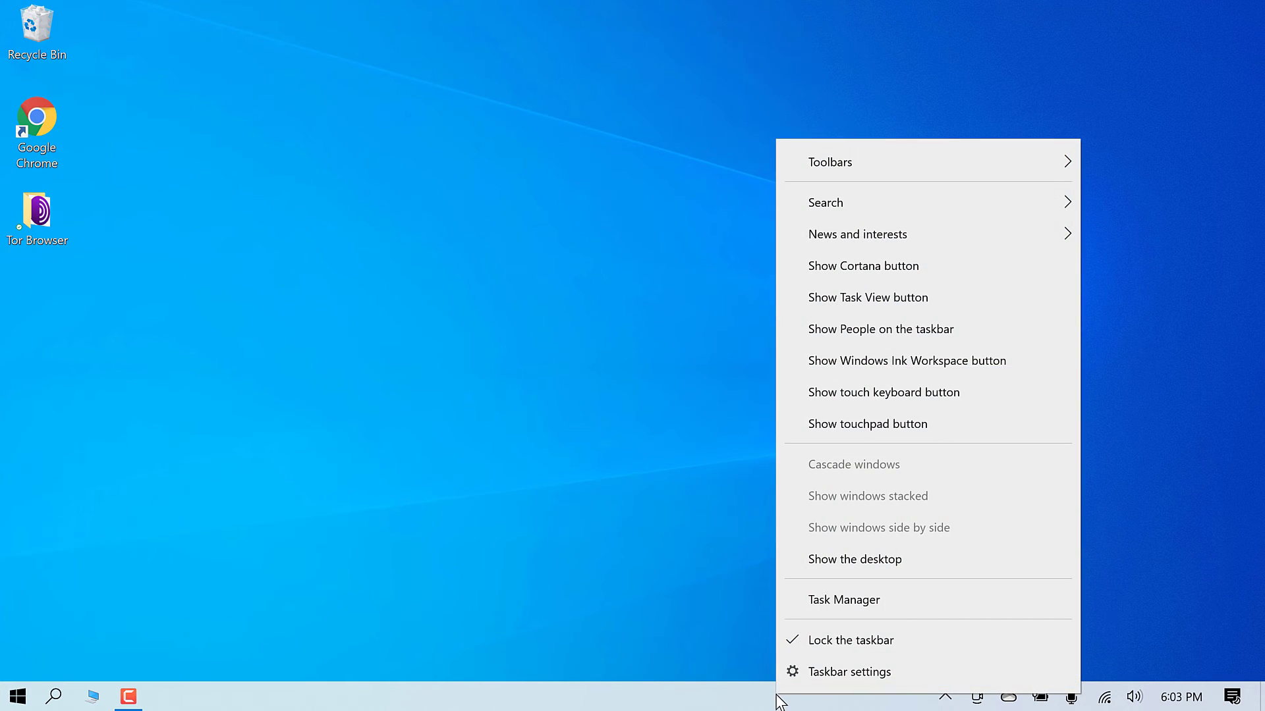
mouse_move(863, 265)
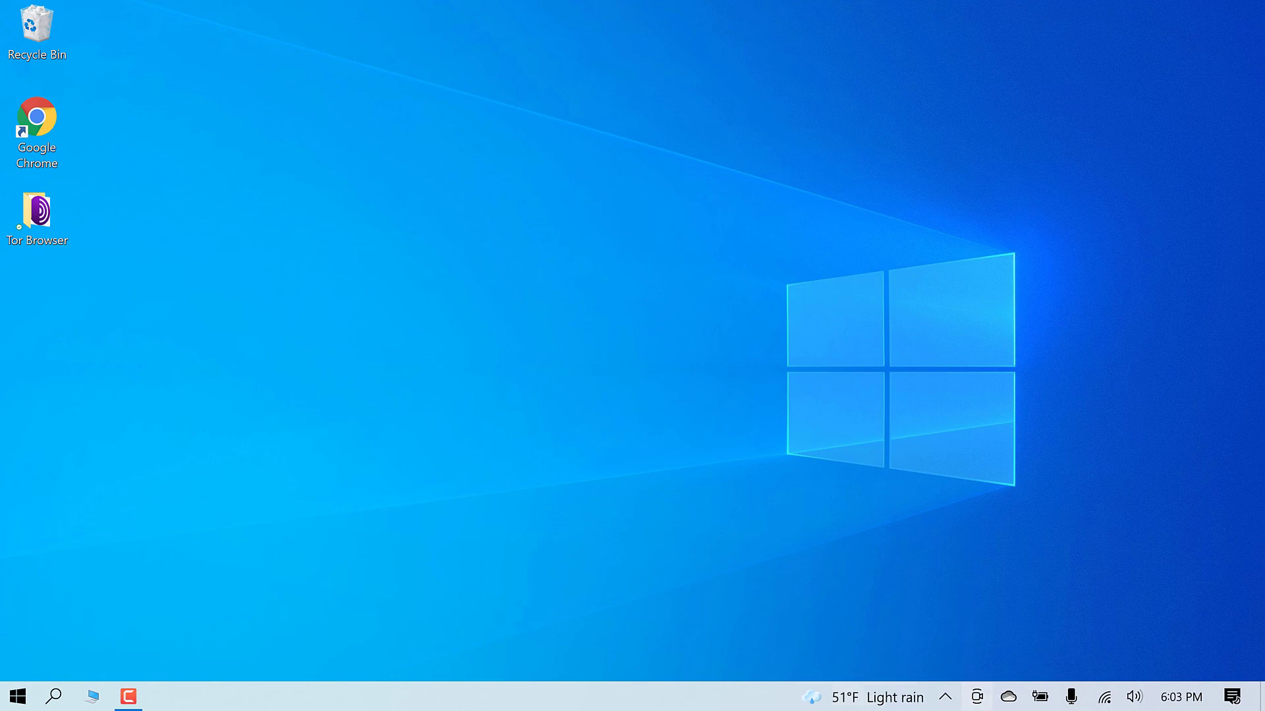
mouse_move(653, 341)
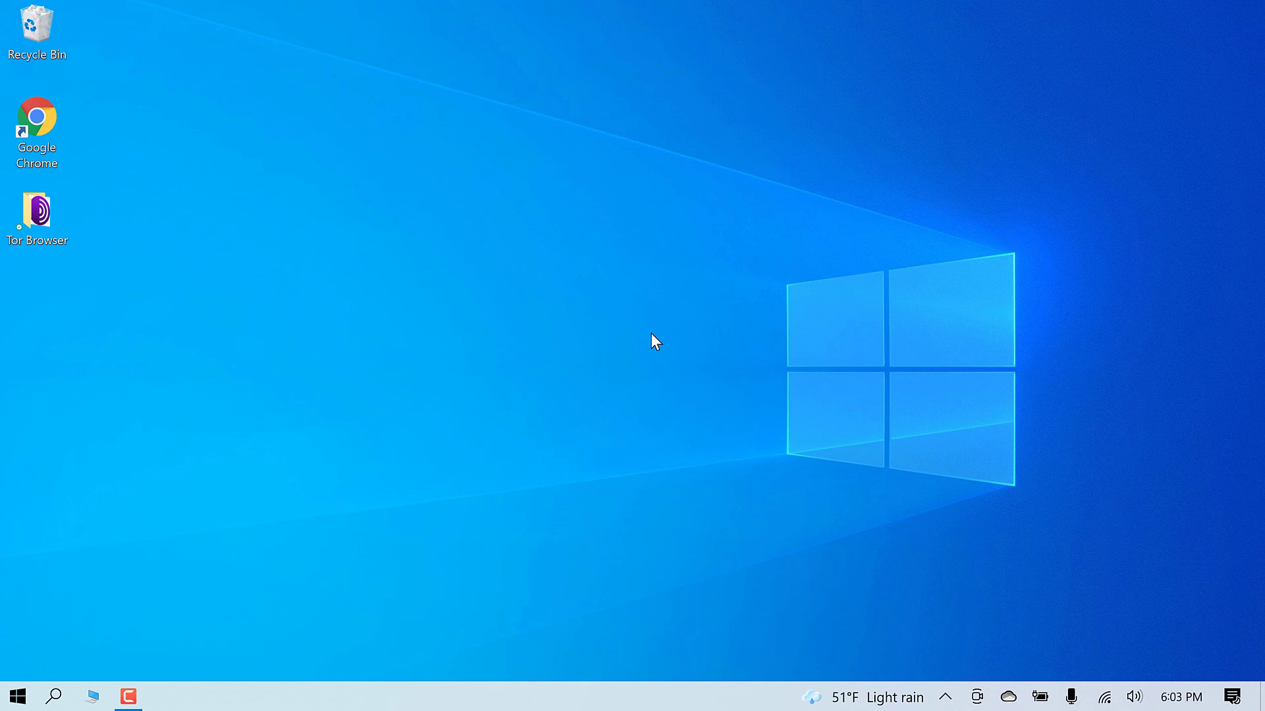